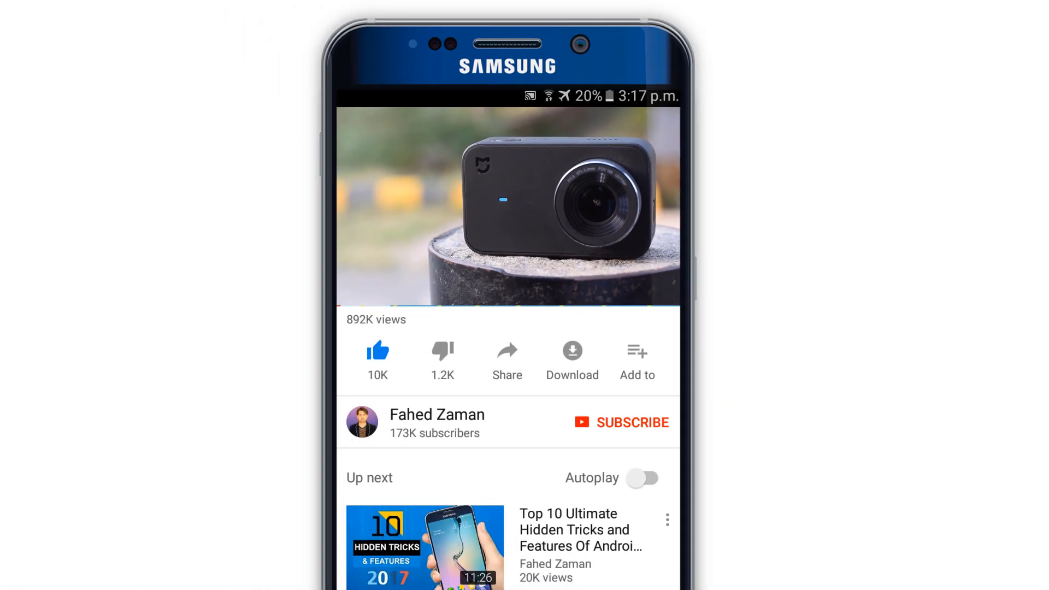
Subscribe to the channel that posted the camera review video
left_click(633, 422)
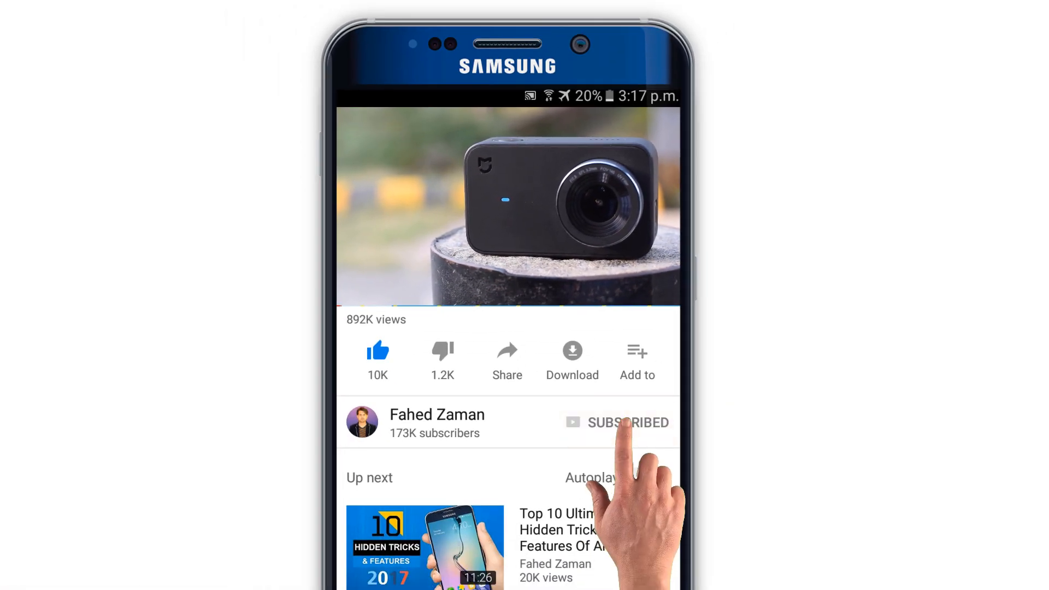
left_click(616, 422)
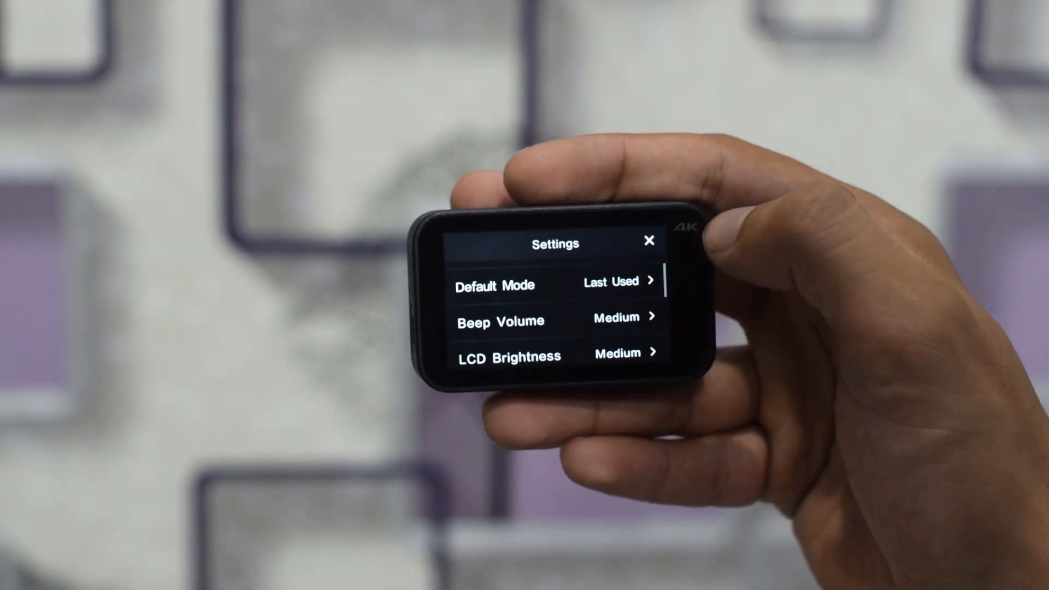
Set Beep Volume to High in camera Settings, review Video options and reveal the quick controls panel
left_click(498, 320)
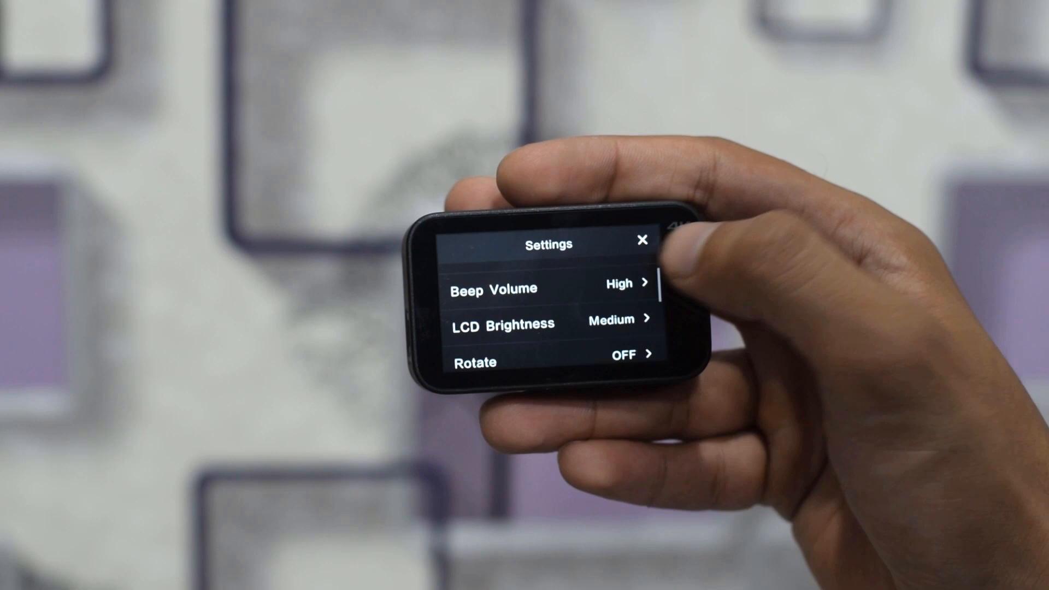
left_click(642, 240)
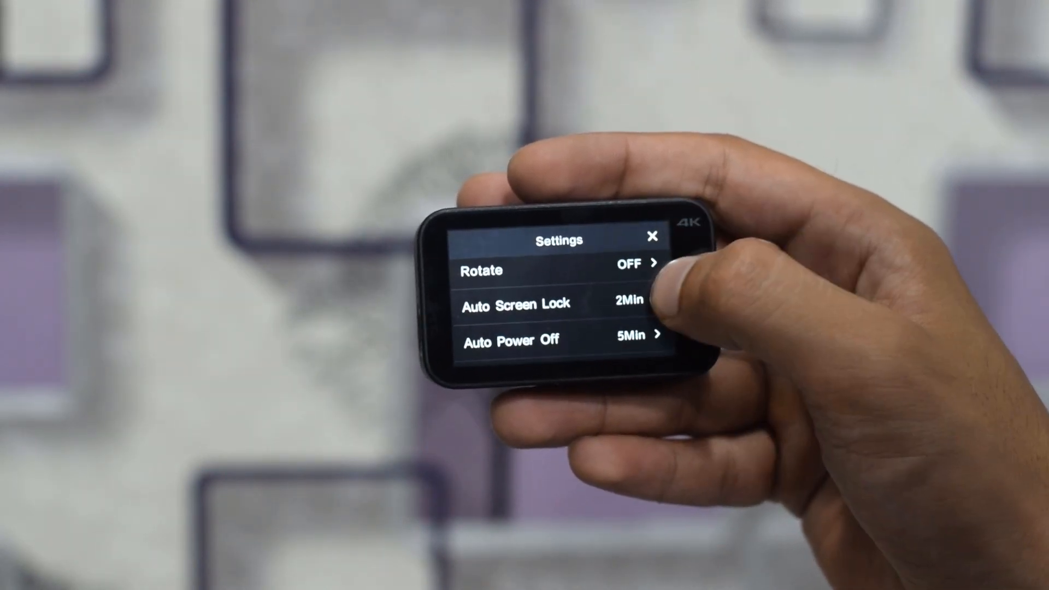
scroll("down", 3)
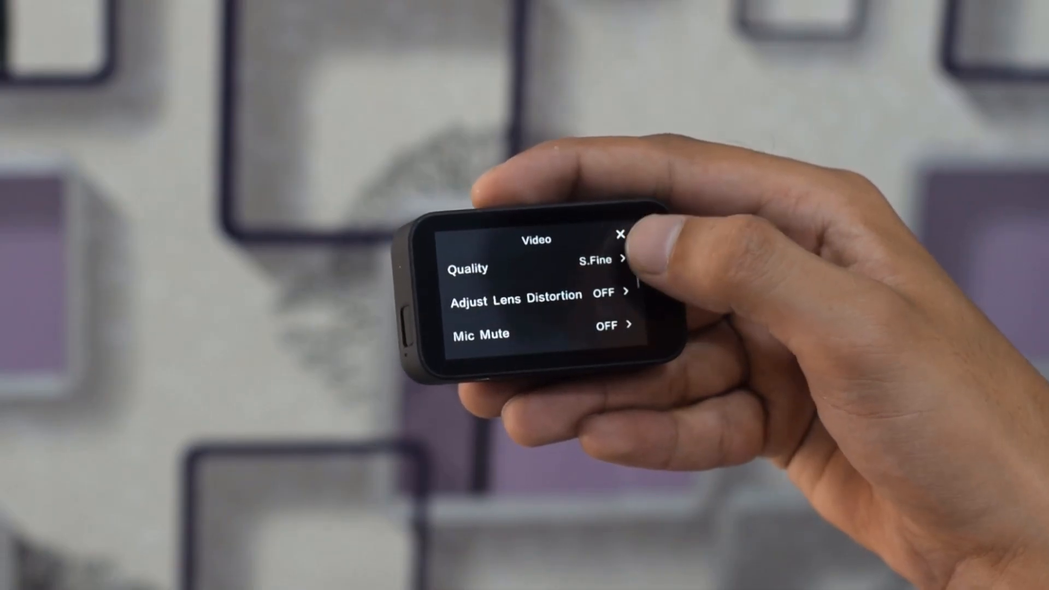
scroll("down", 3)
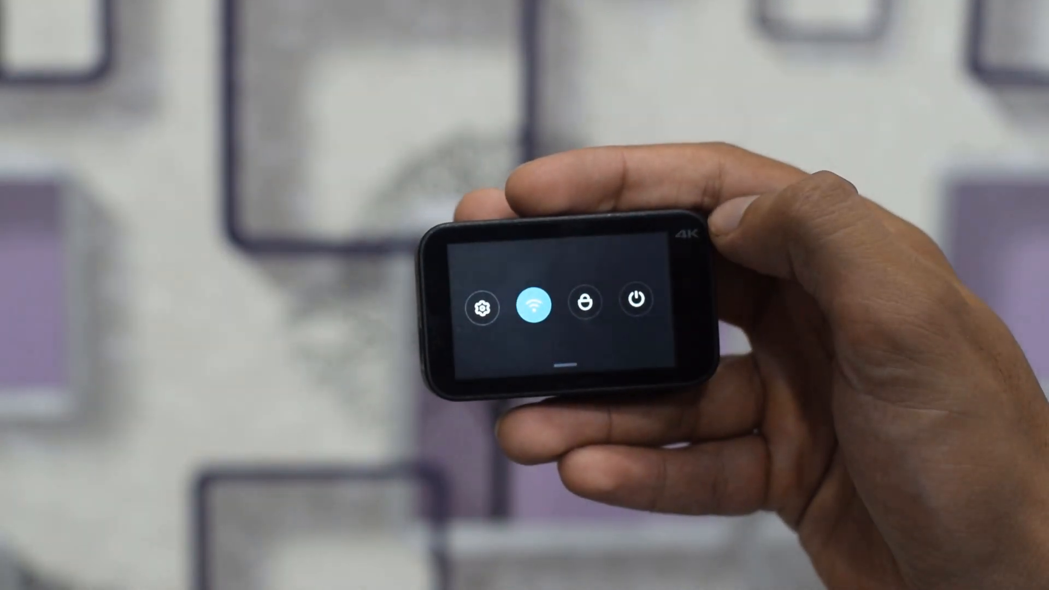
Enable the camera's Wi-Fi and manually add the Mi Action Camera 4K as a device in Mi Home
left_click(481, 307)
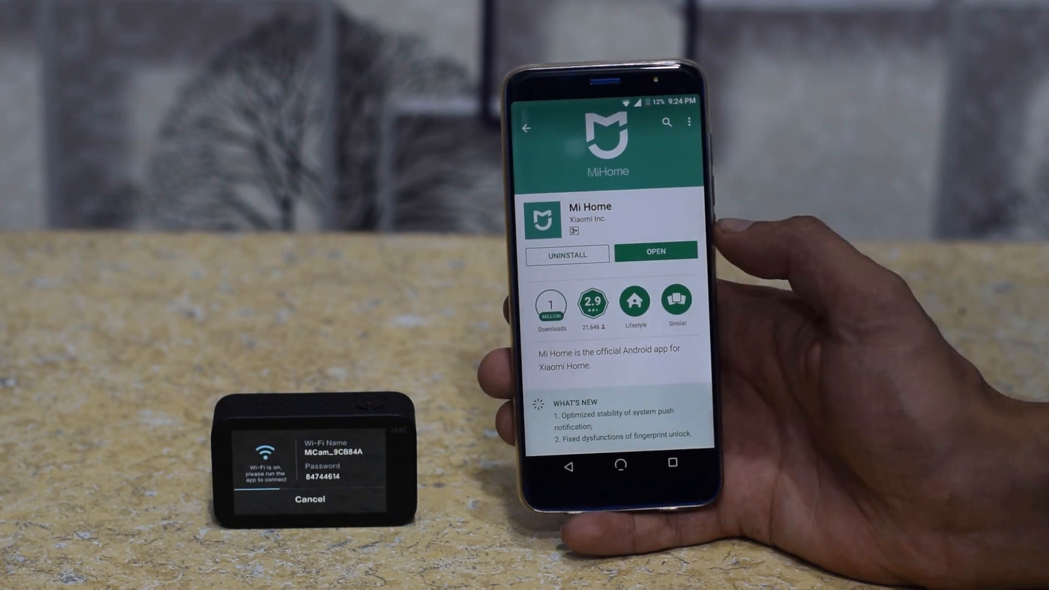
left_click(655, 251)
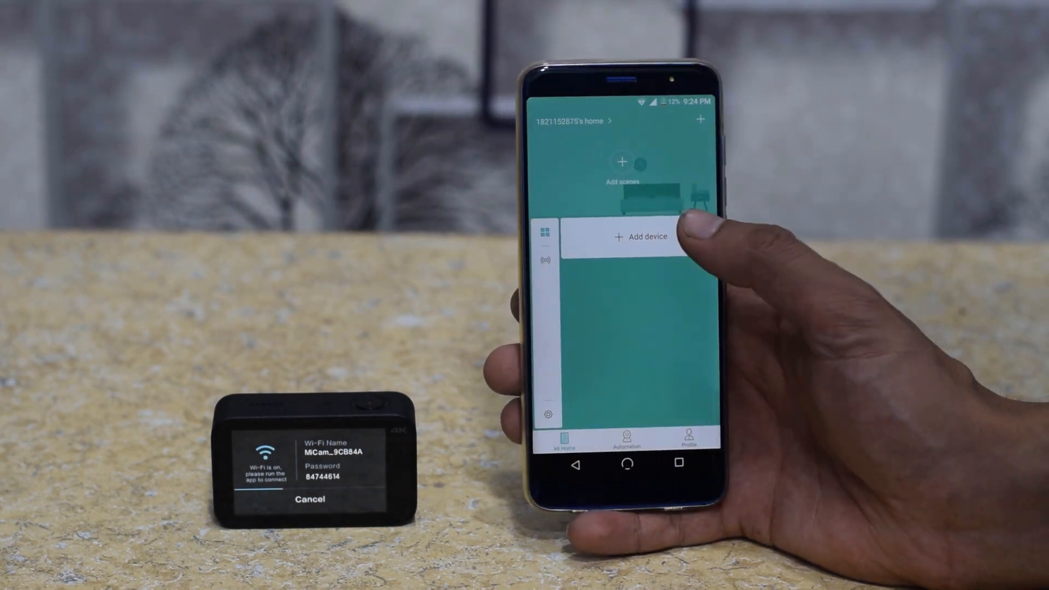
left_click(640, 237)
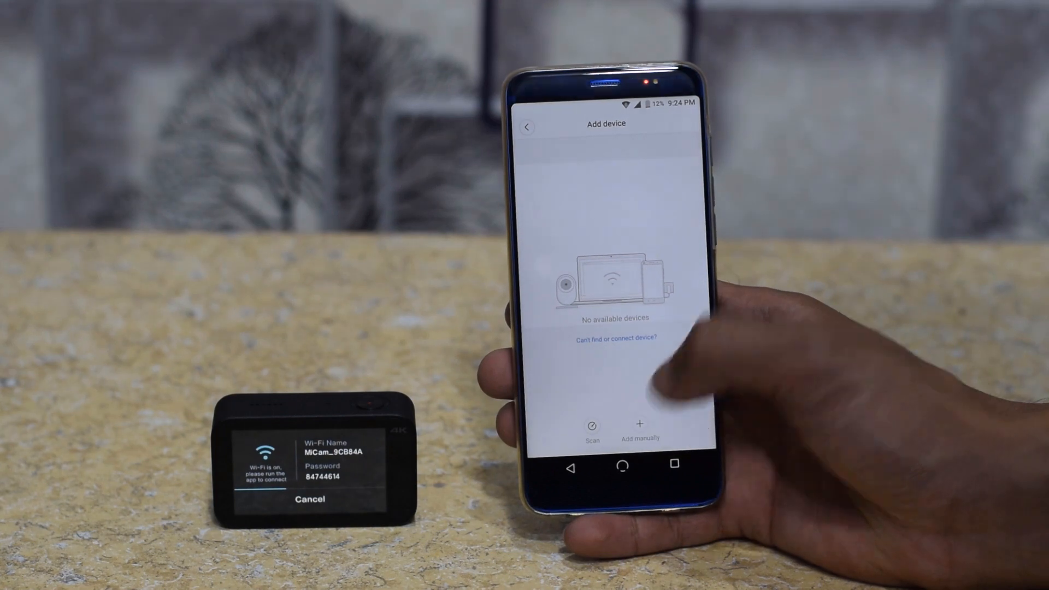
left_click(640, 428)
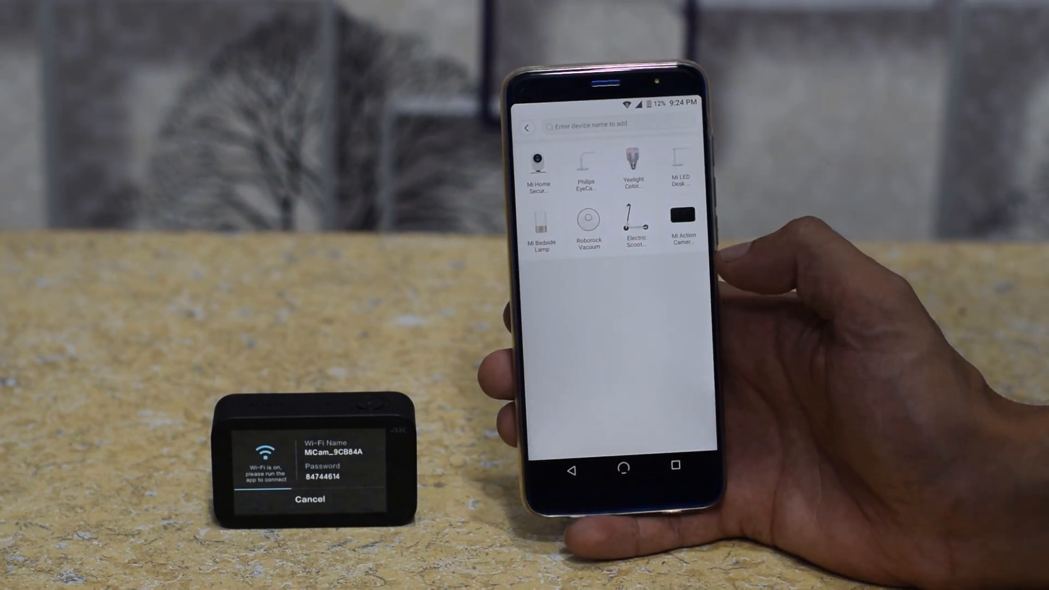
left_click(681, 221)
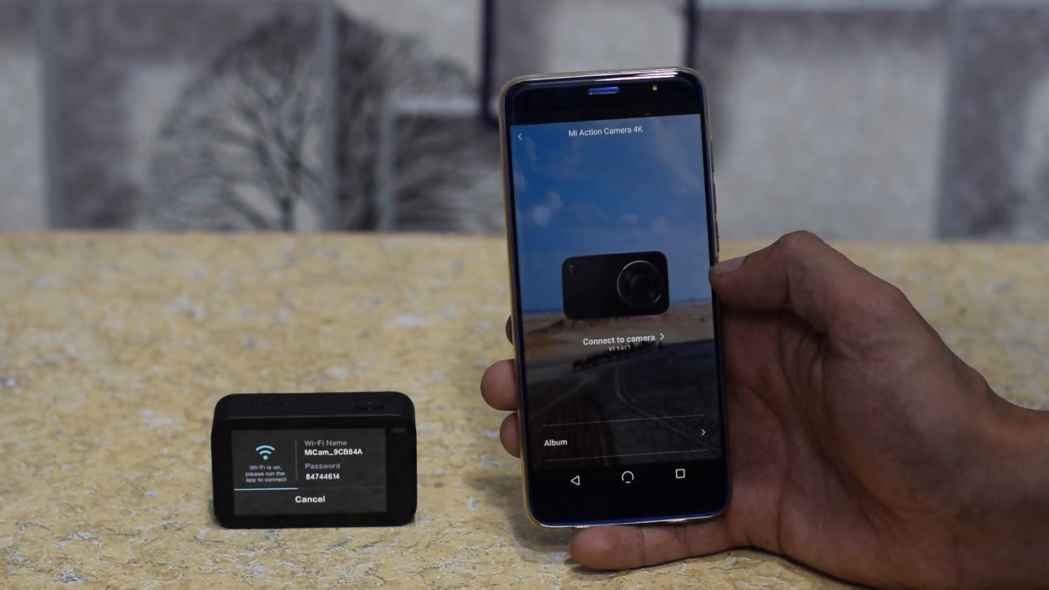
Connect to the camera, choose Video mode, glance at the album and start recording remotely
left_click(615, 337)
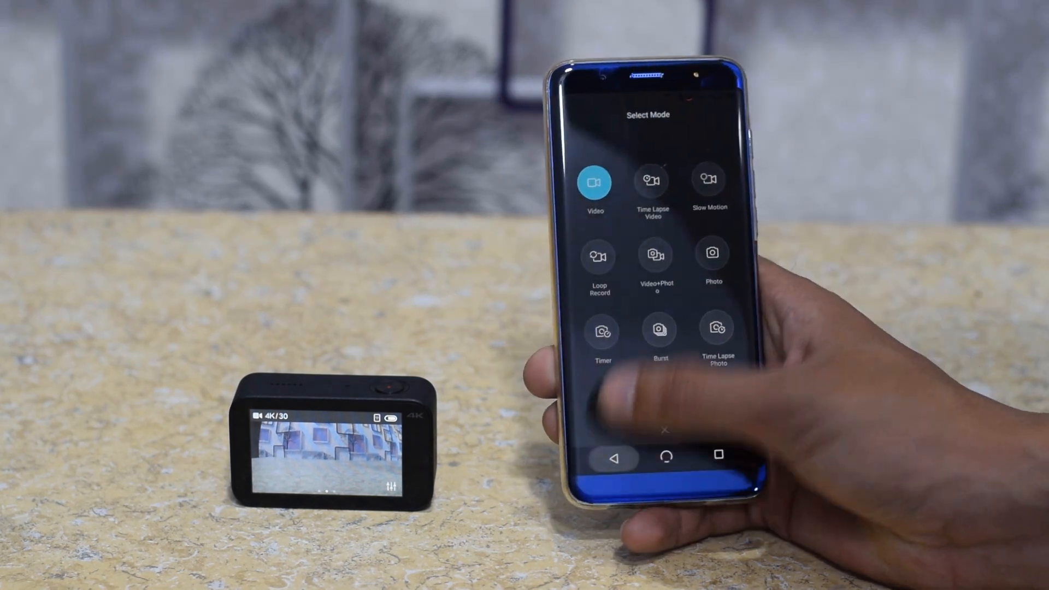
left_click(595, 182)
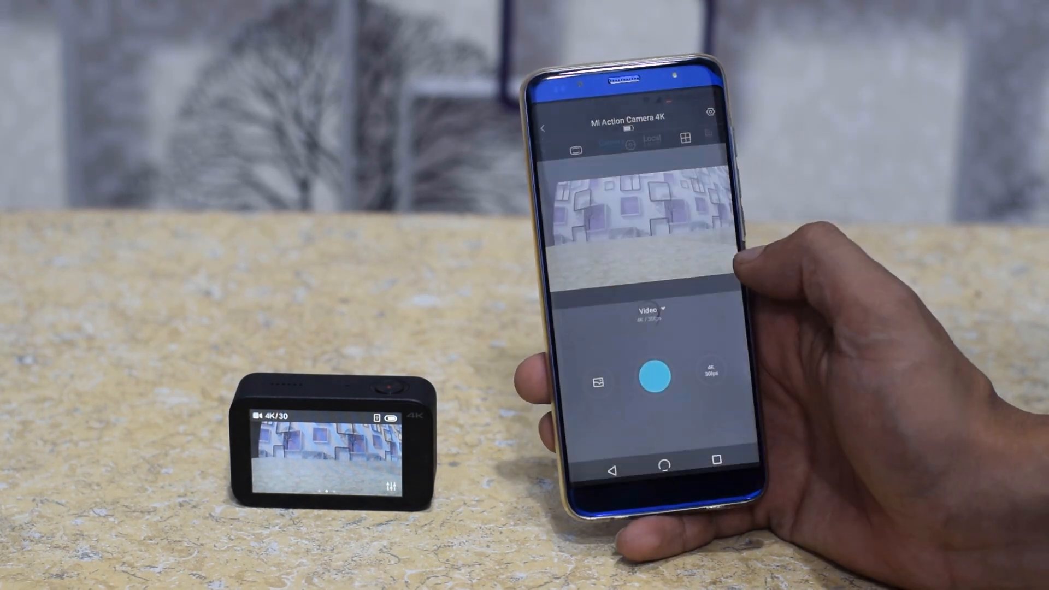
left_click(670, 138)
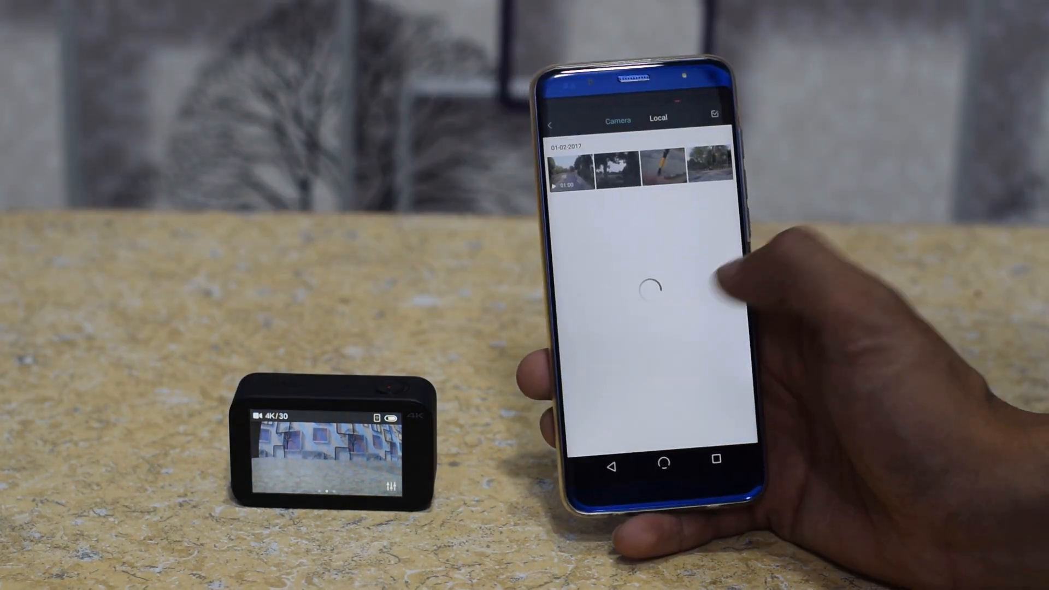
left_click(551, 124)
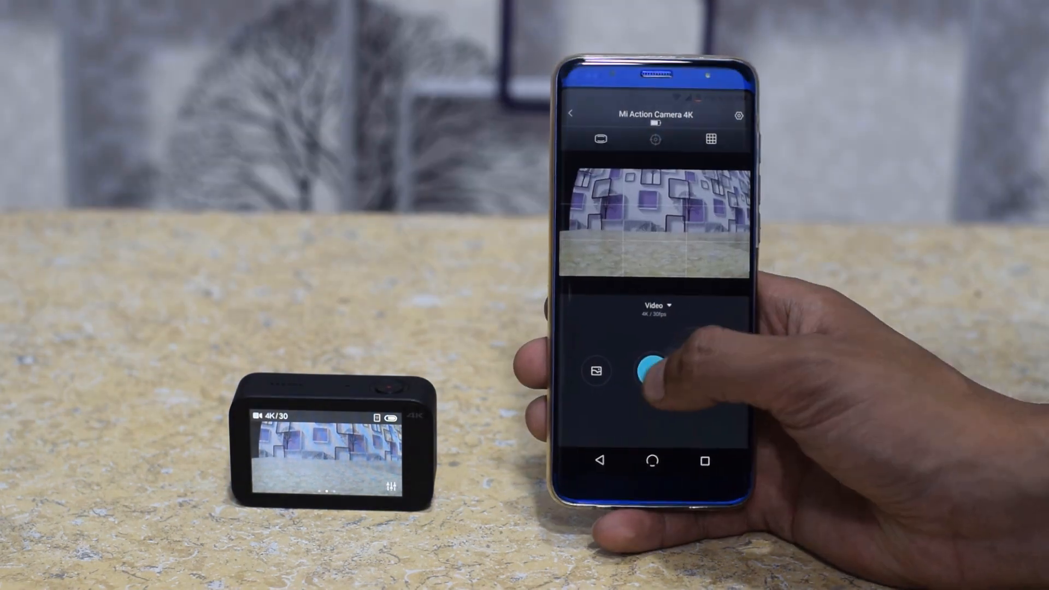
left_click(646, 372)
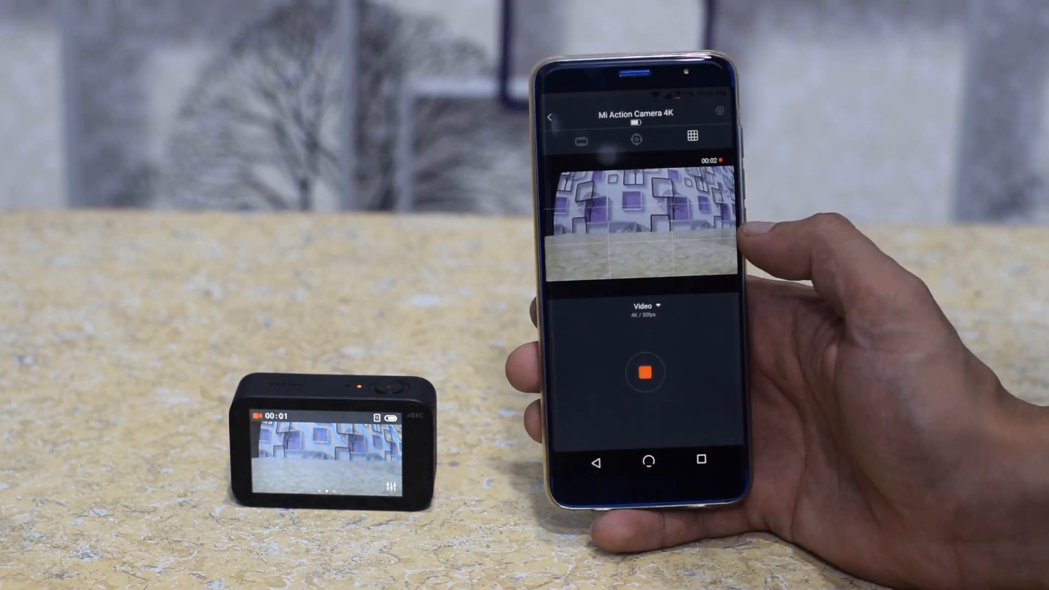